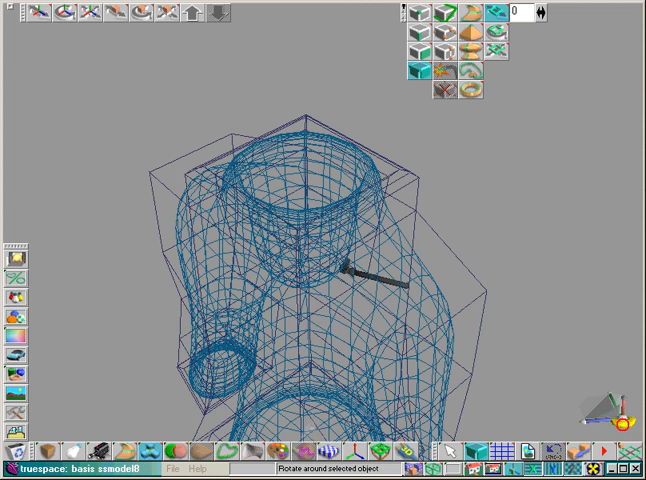
Step: Switch the torso mesh to face-level editing with the Point Edit: Faces tool
left_click(420, 47)
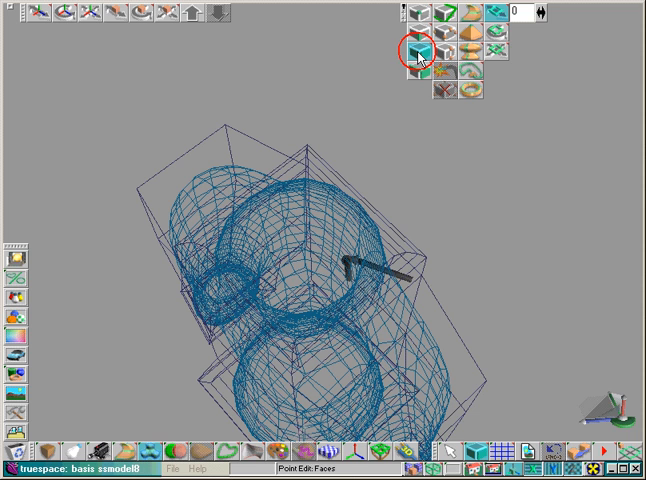
left_click(423, 45)
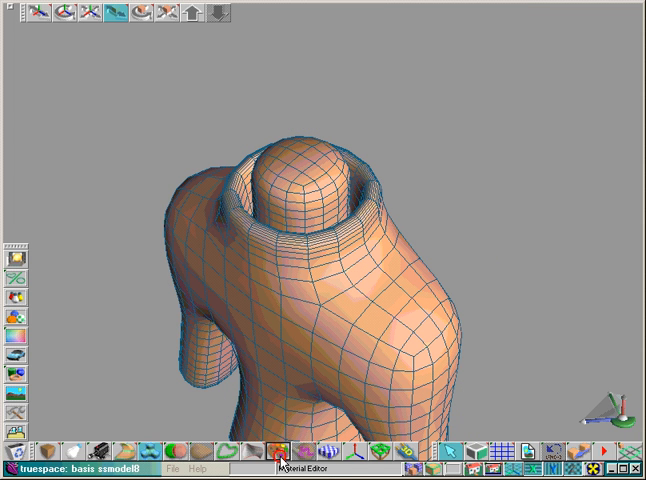
Step: Paint the neck with colour RGB 255/241/219 and turn off SubDivision display
left_click(280, 453)
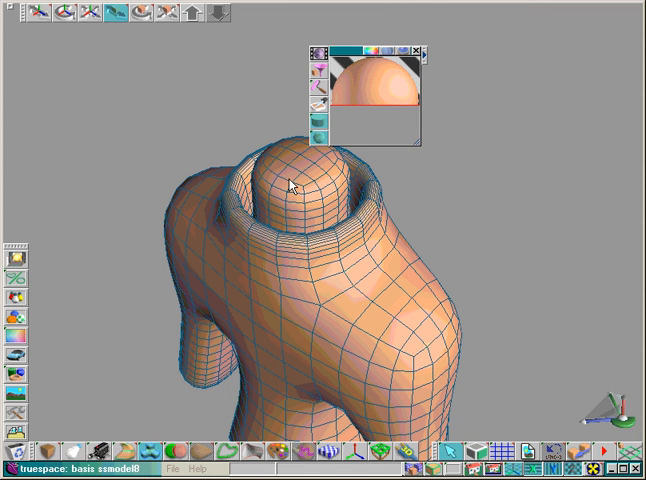
left_click(313, 90)
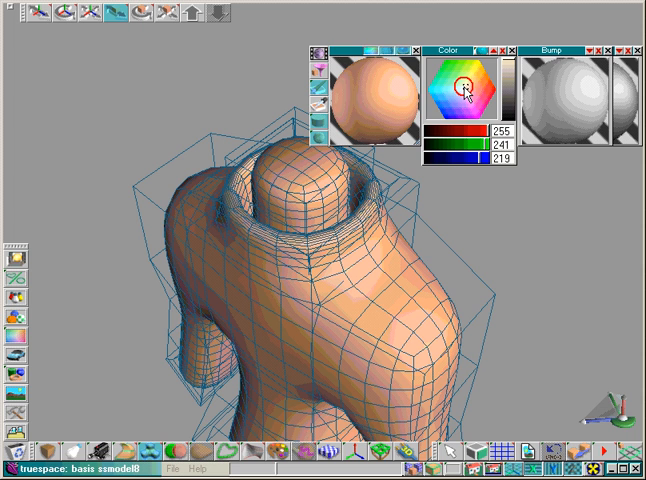
left_click(462, 92)
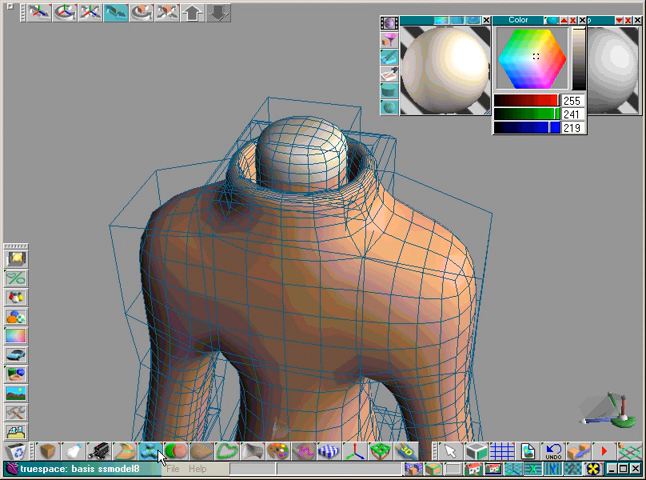
left_click(155, 454)
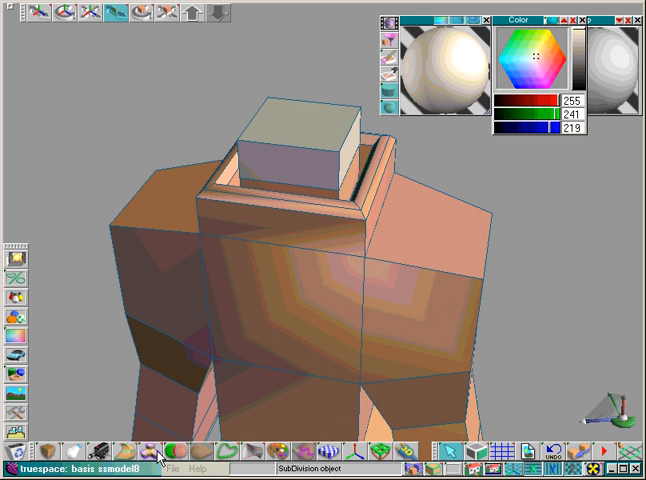